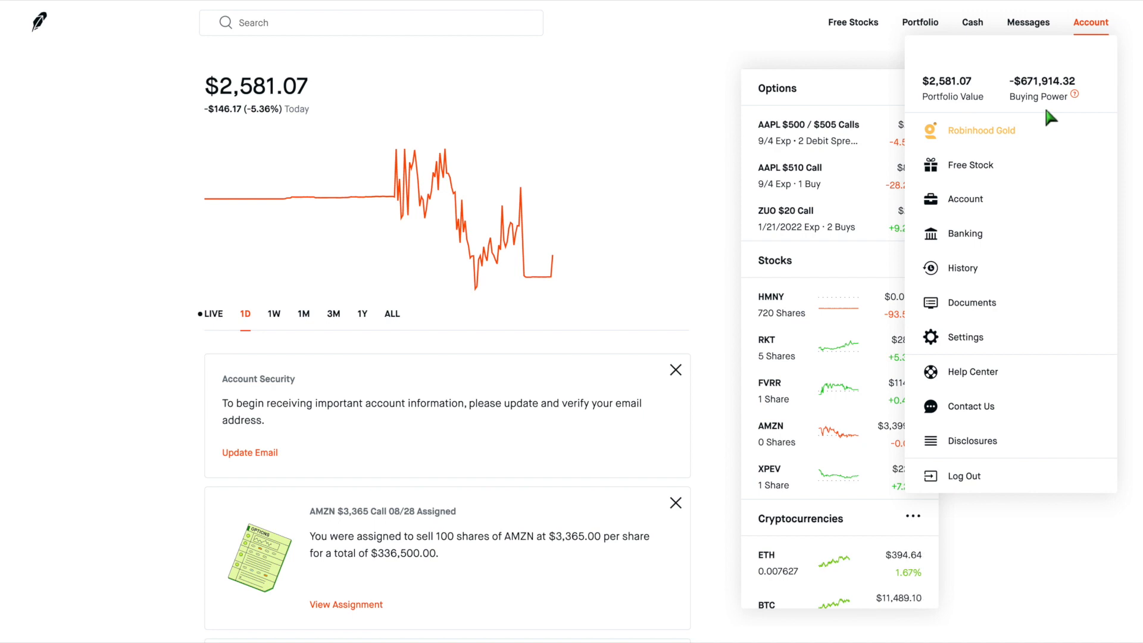
{"action": "mouse_move", "coordinate": [701, 78]}
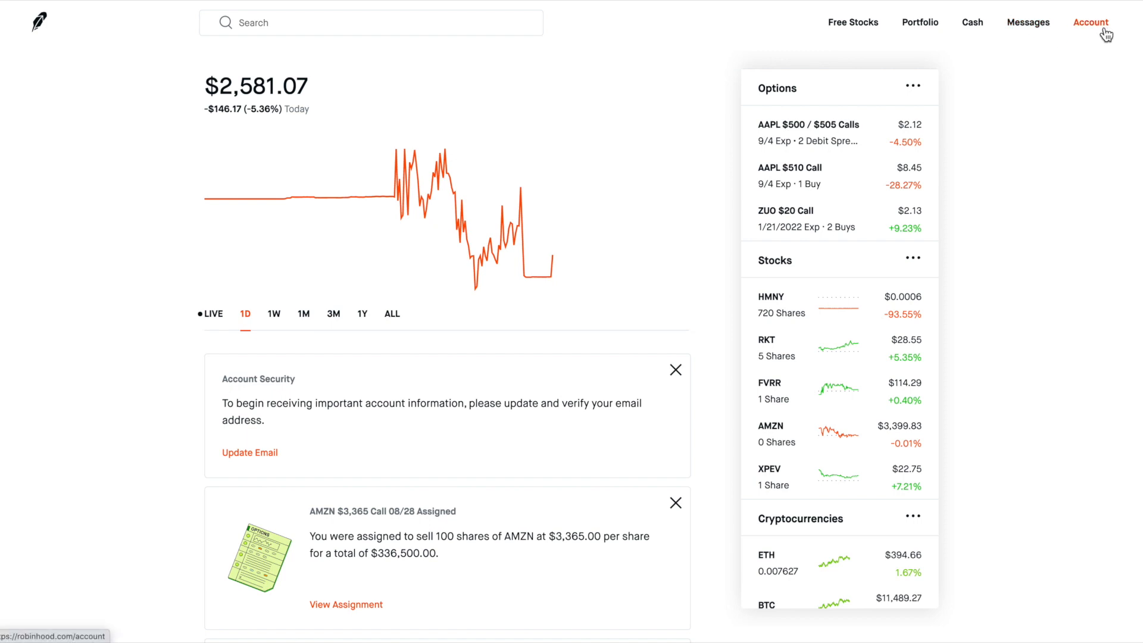
- Reopen the account summary showing $2,581.07 portfolio value and -$671,914.32 buying power
{"action": "left_click", "coordinate": [1092, 22]}
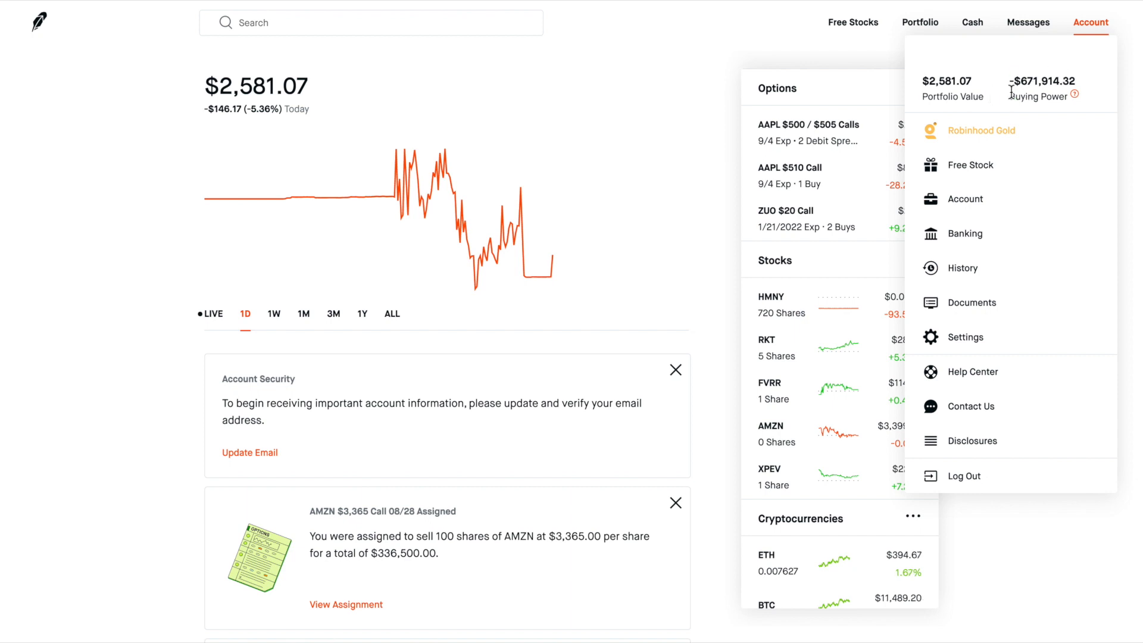
{"action": "mouse_move", "coordinate": [1045, 86]}
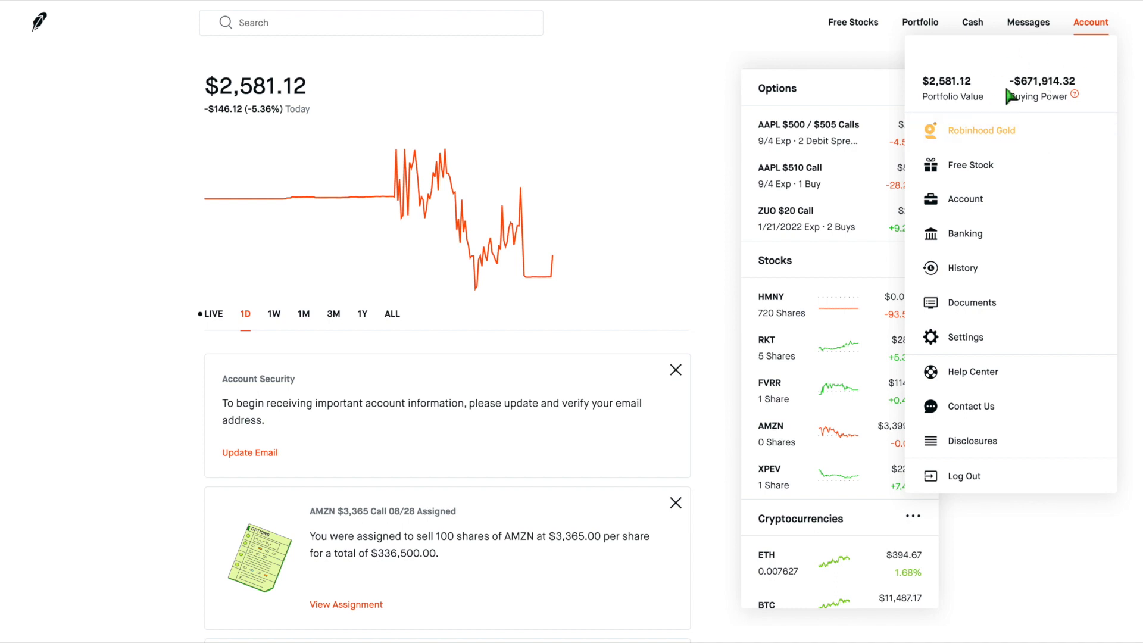
{"action": "mouse_move", "coordinate": [1011, 95]}
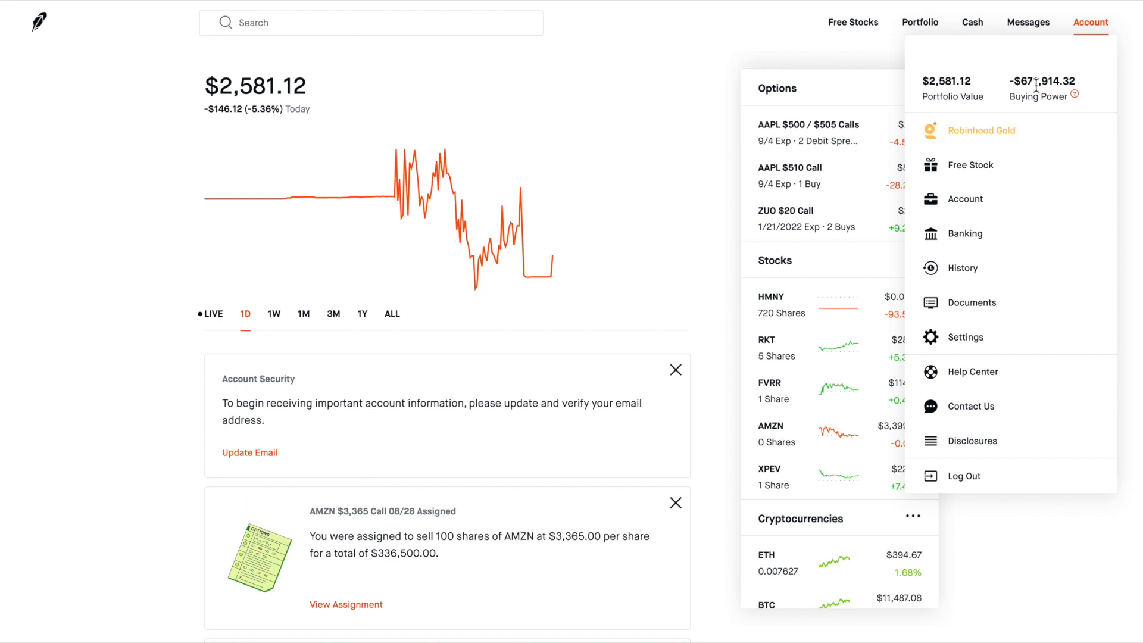
{"action": "mouse_move", "coordinate": [791, 40]}
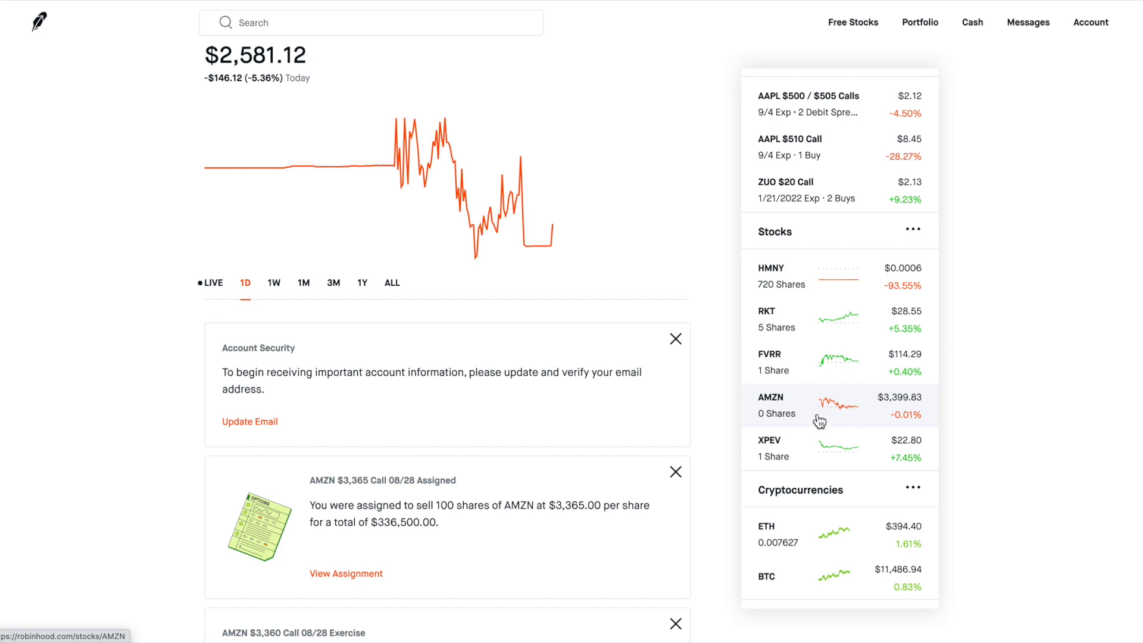
- Go to the Amazon stock page and scroll to Upcoming Activity with the pending AMZN call assignment and exercise
{"action": "left_click", "coordinate": [821, 406]}
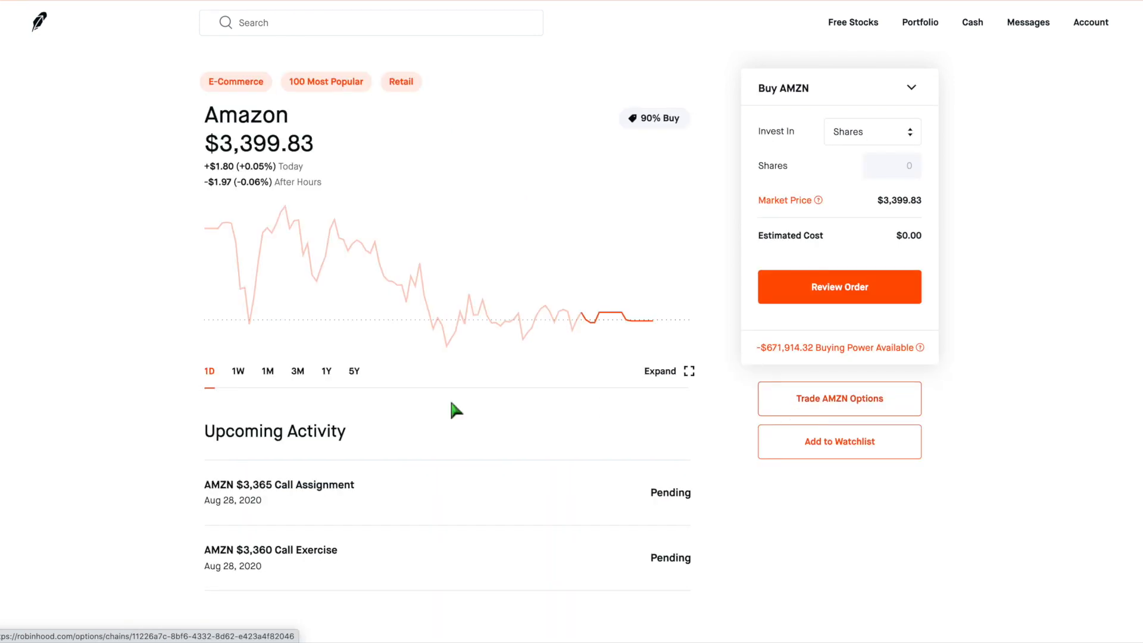
{"action": "scroll", "scroll_direction": "down", "scroll_amount": 3}
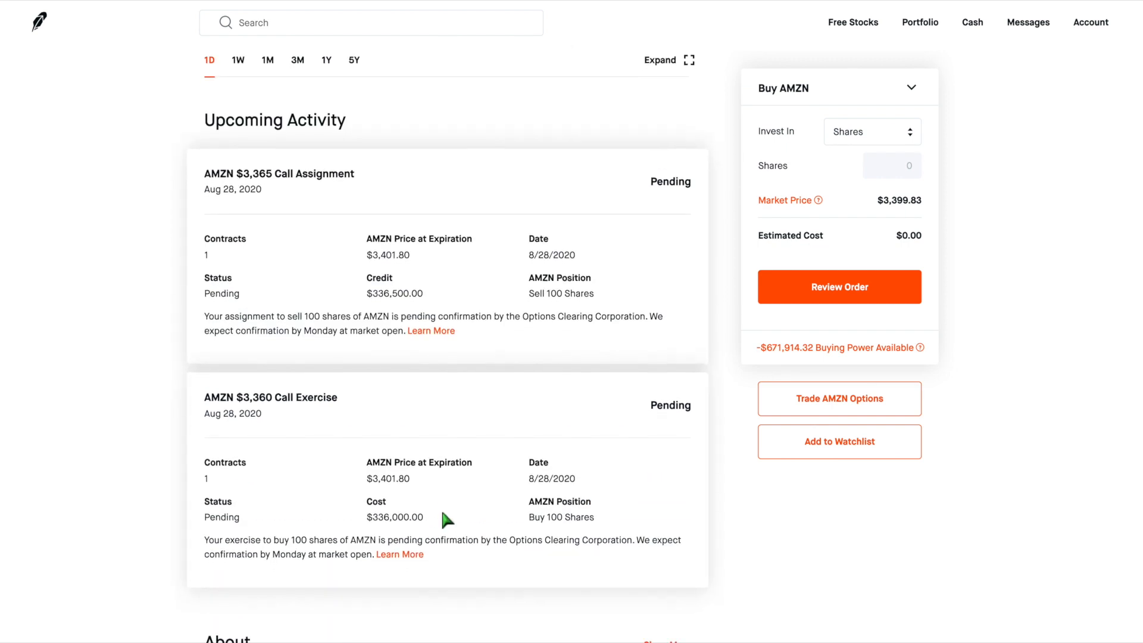
{"action": "mouse_move", "coordinate": [260, 421]}
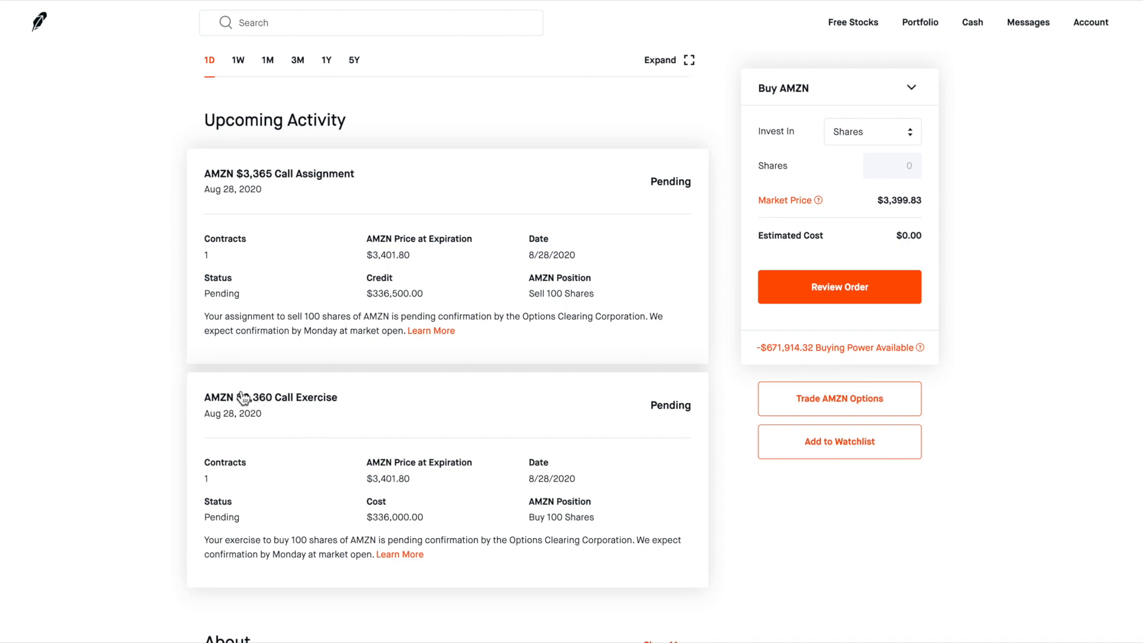
{"action": "mouse_move", "coordinate": [269, 409]}
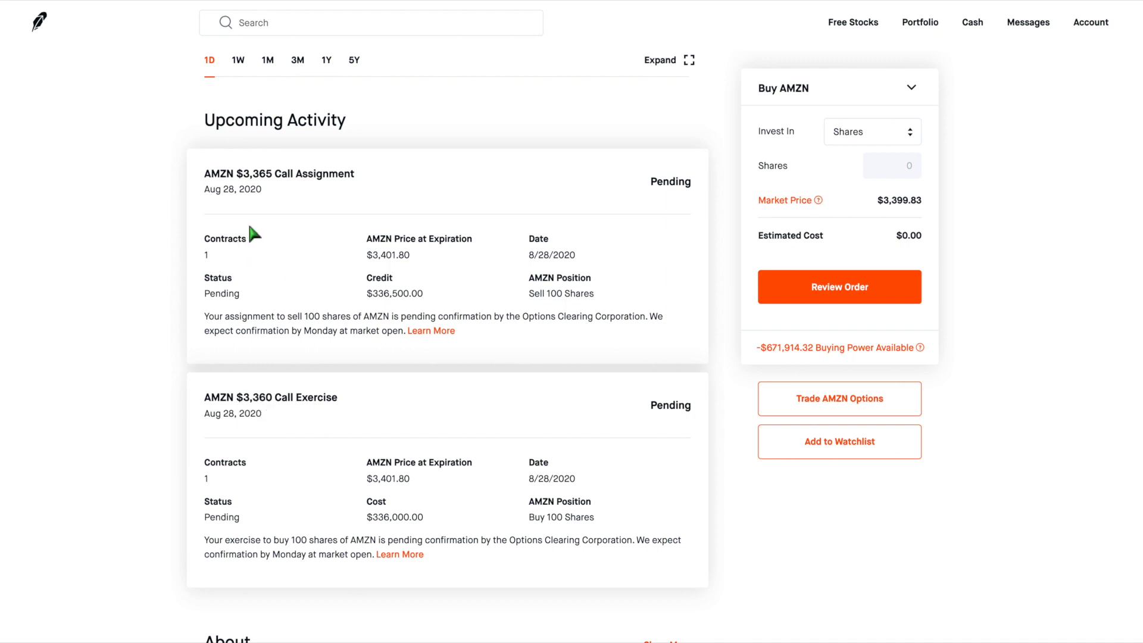
{"action": "mouse_move", "coordinate": [283, 183]}
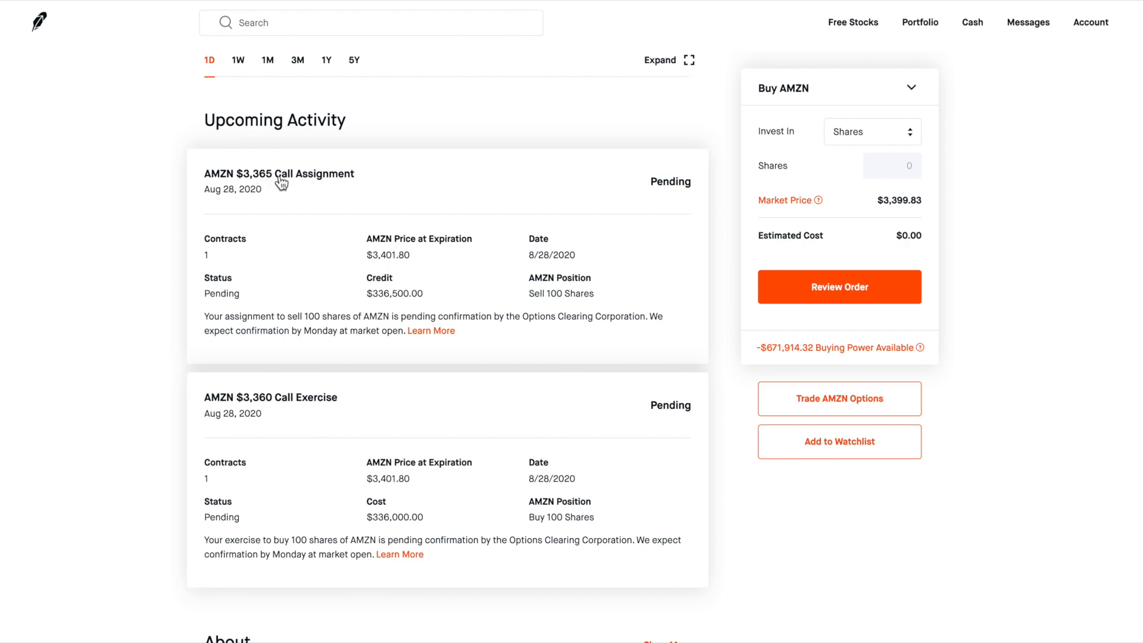
{"action": "mouse_move", "coordinate": [460, 450]}
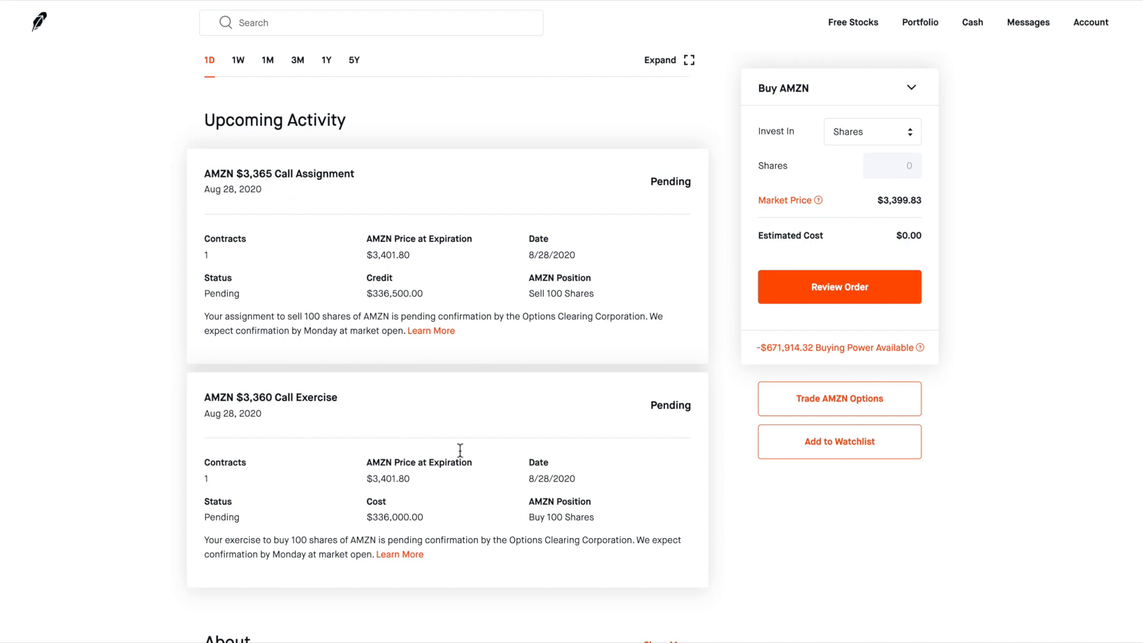
{"action": "mouse_move", "coordinate": [273, 419]}
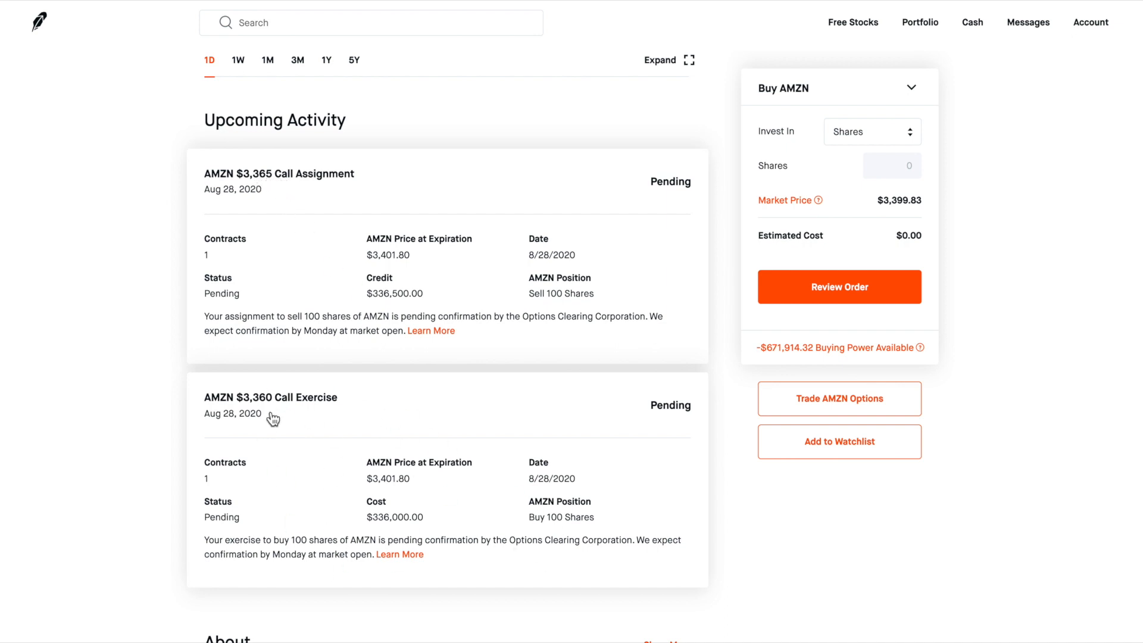
{"action": "mouse_move", "coordinate": [277, 442]}
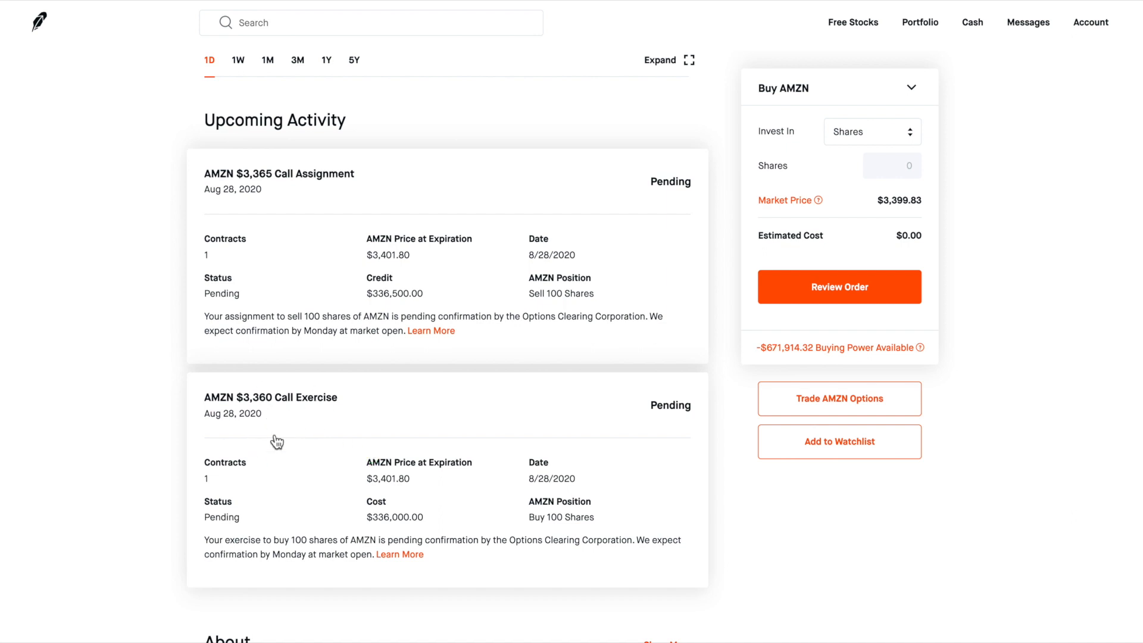
{"action": "mouse_move", "coordinate": [327, 499]}
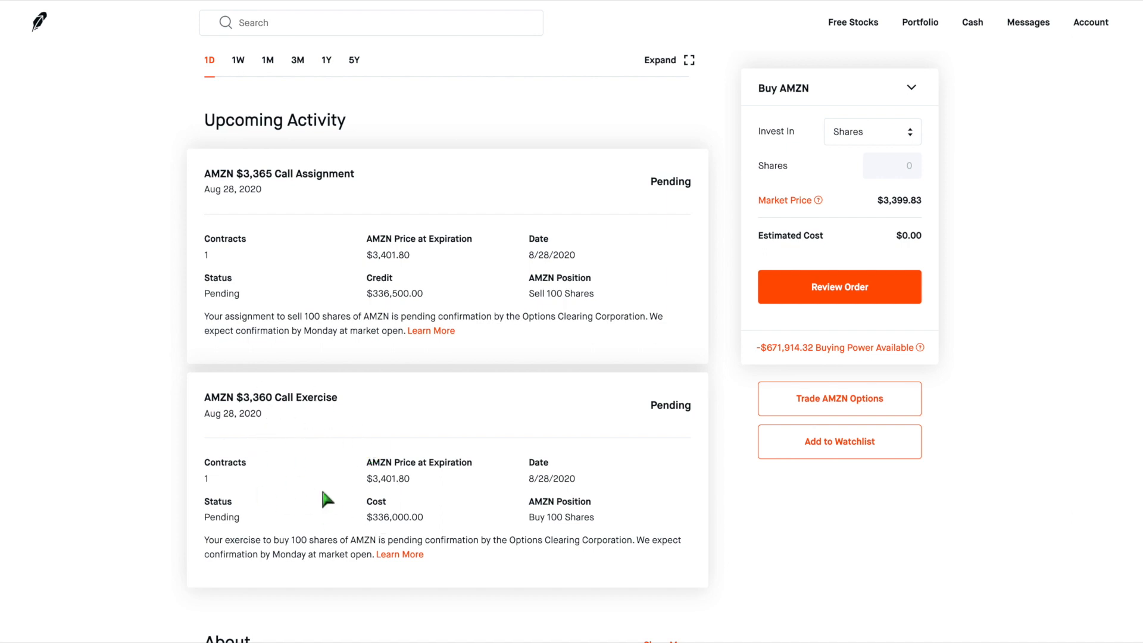
- Highlight the $336,000.00 exercise cost and the words confirmation and Monday in the exercise note
{"action": "left_click_drag", "start_coordinate": [373, 517], "coordinate": [423, 517]}
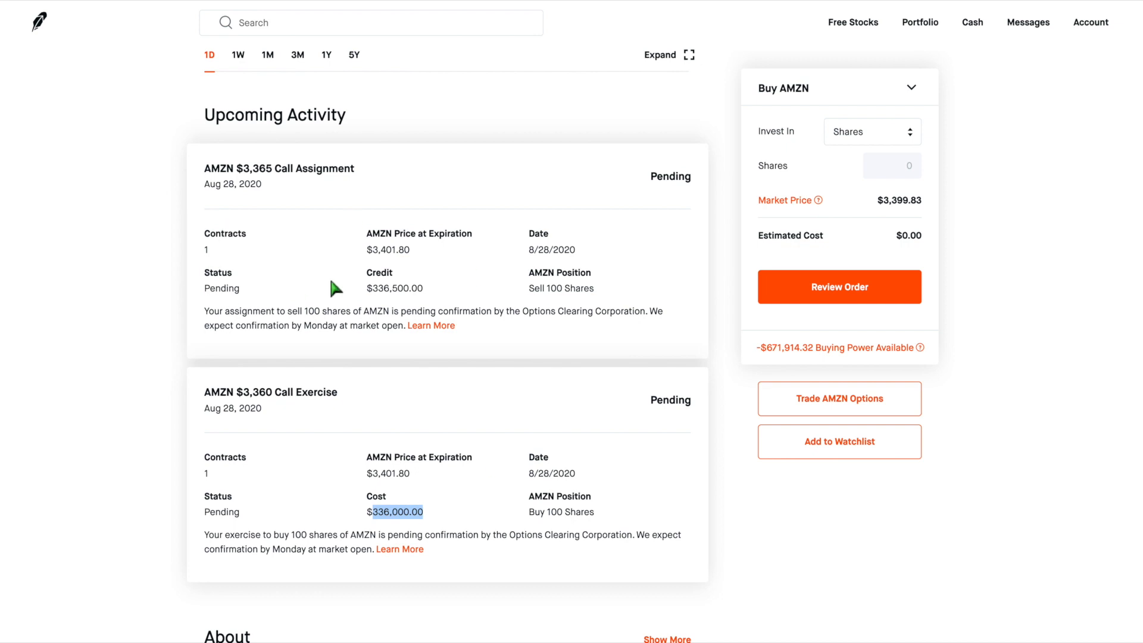
{"action": "mouse_move", "coordinate": [287, 268]}
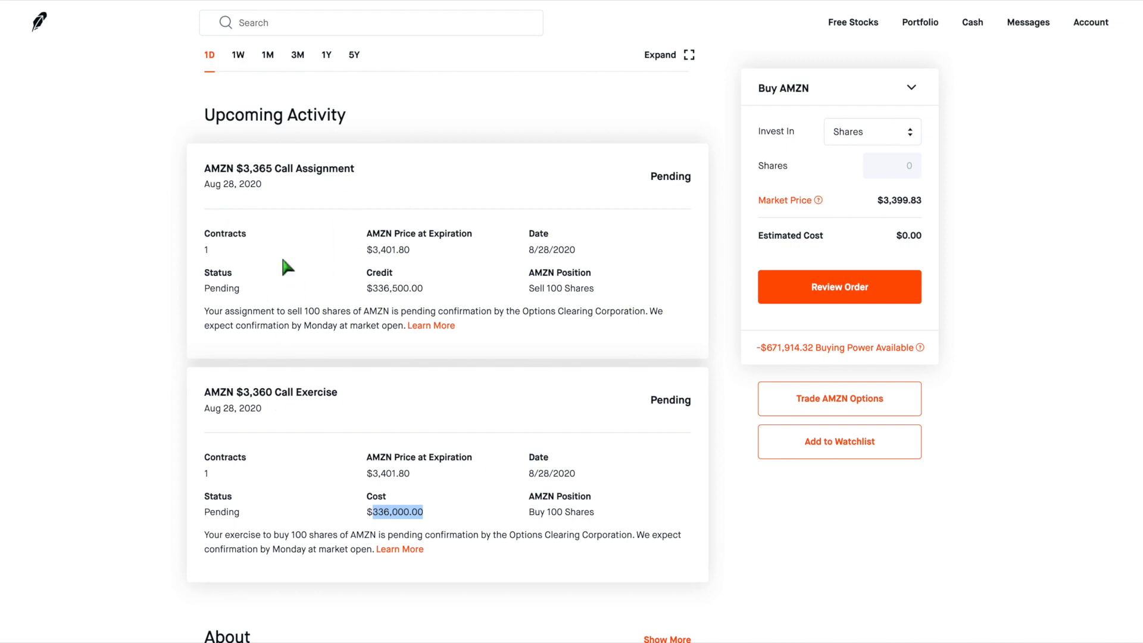
{"action": "mouse_move", "coordinate": [160, 212]}
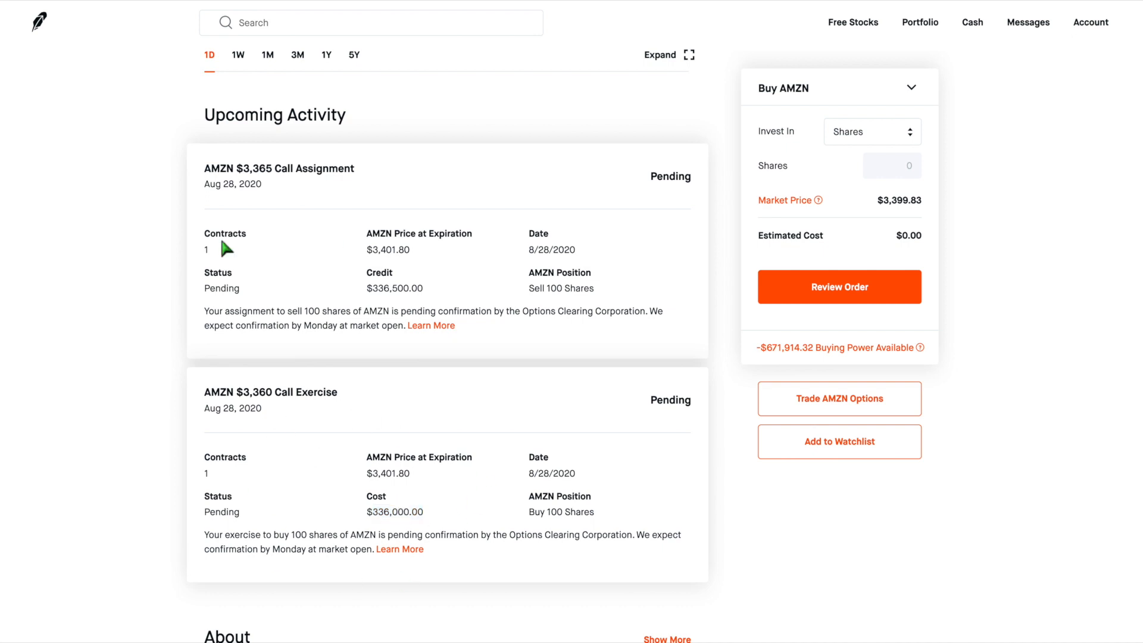
{"action": "mouse_move", "coordinate": [353, 266]}
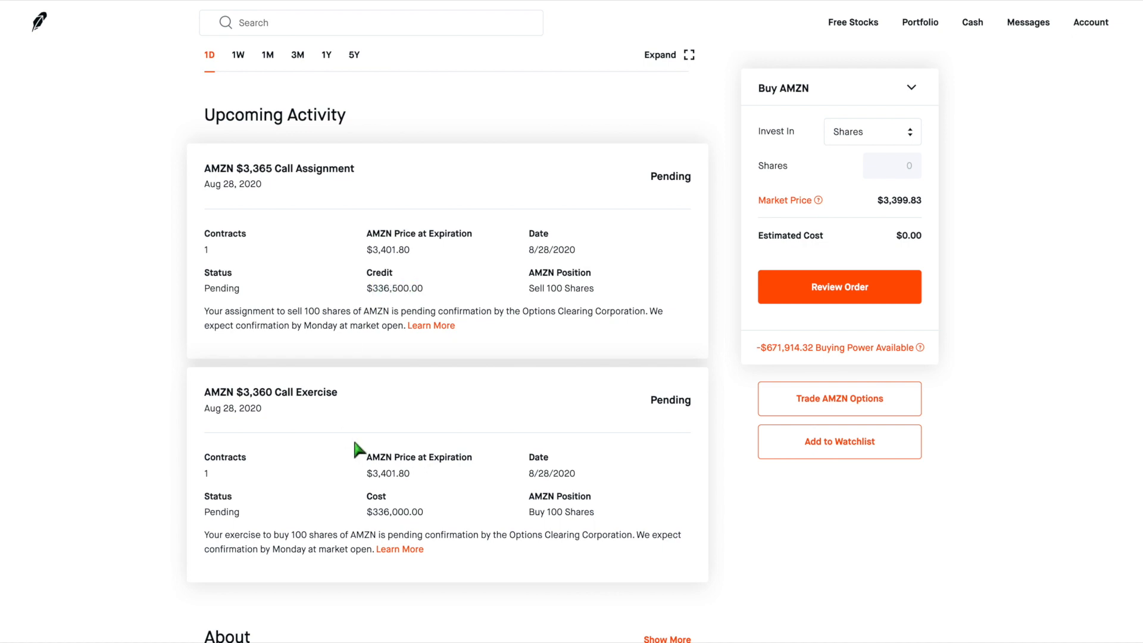
{"action": "double_click", "coordinate": [395, 512]}
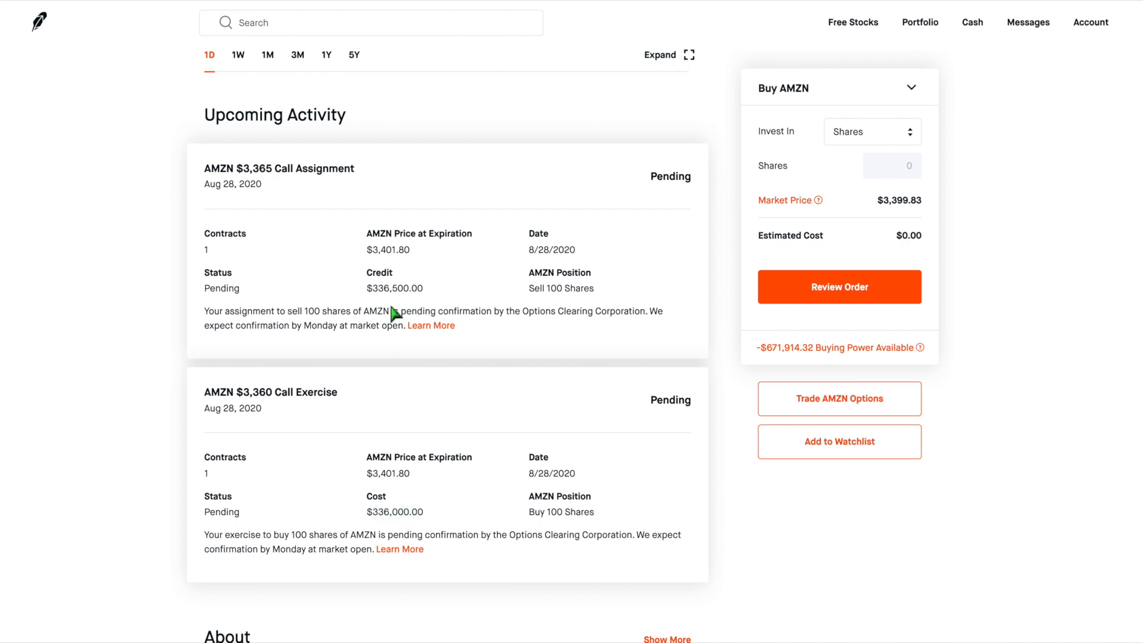
{"action": "double_click", "coordinate": [394, 512]}
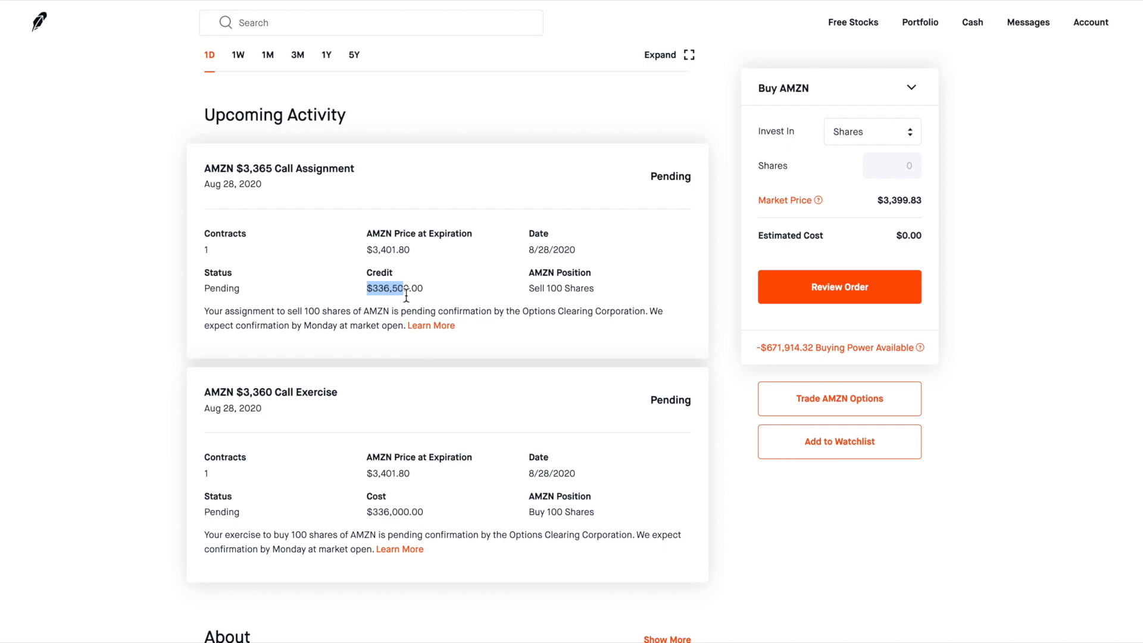
{"action": "mouse_move", "coordinate": [383, 509]}
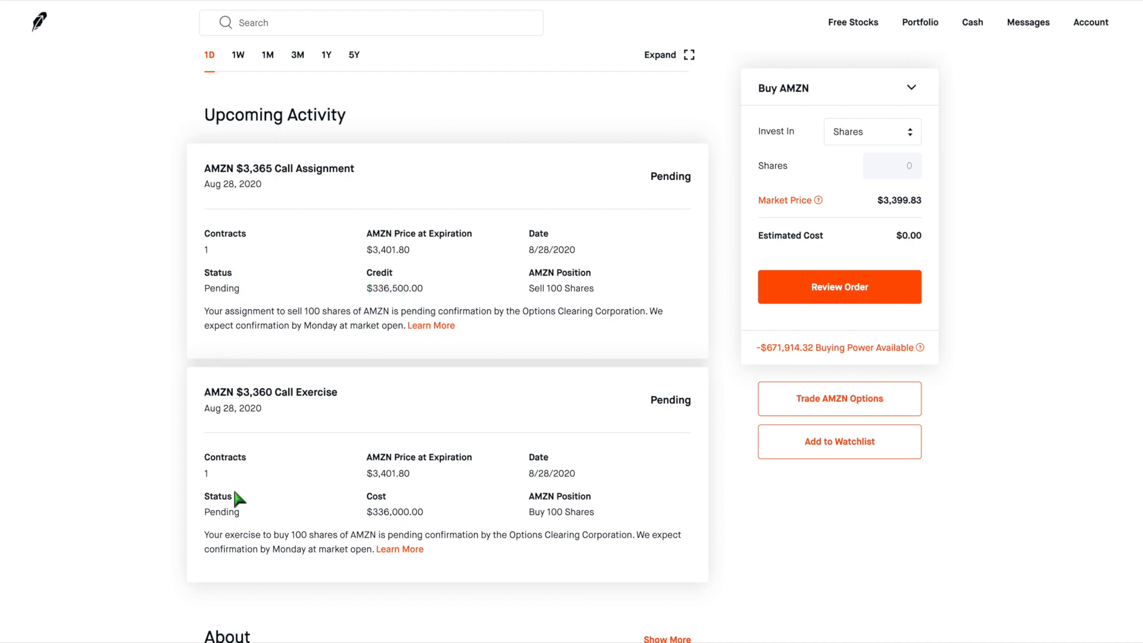
{"action": "left_click_drag", "start_coordinate": [232, 311], "coordinate": [306, 311]}
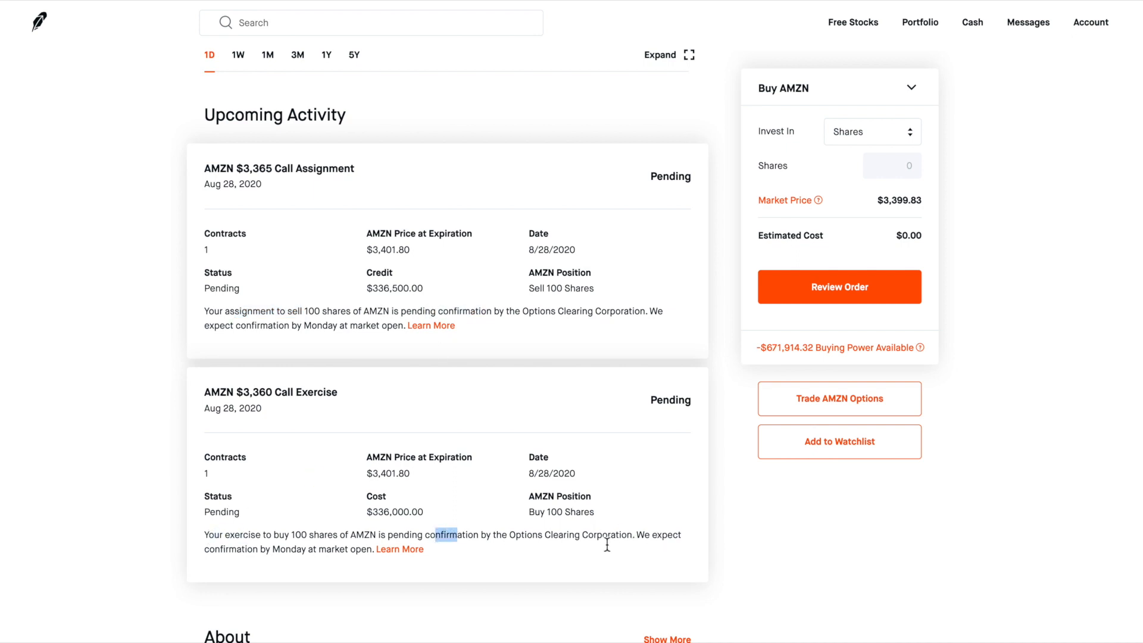
{"action": "left_click_drag", "start_coordinate": [437, 549], "coordinate": [292, 549]}
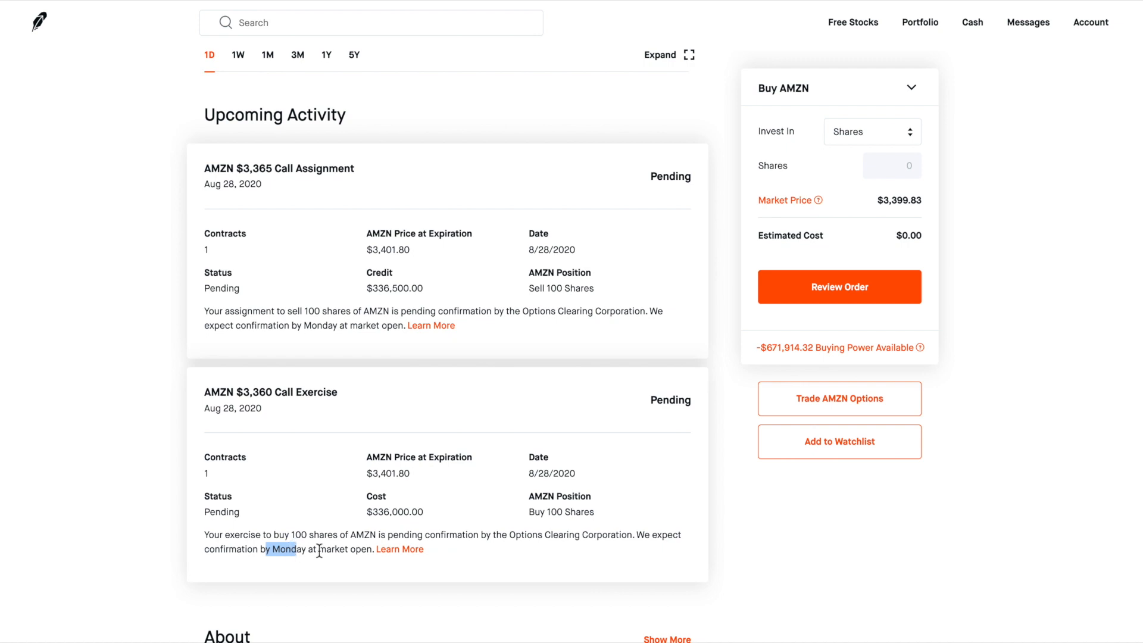
{"action": "mouse_move", "coordinate": [460, 311]}
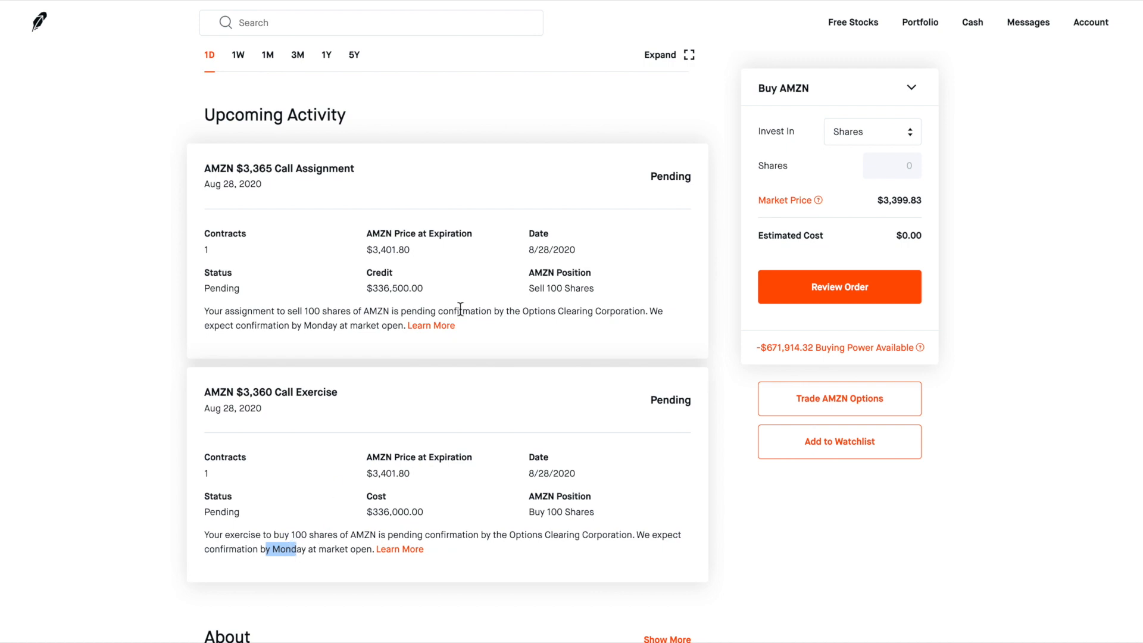
- Show the account summary with $2,581.10 portfolio value and -$671,914.32 buying power
{"action": "left_click", "coordinate": [1091, 22]}
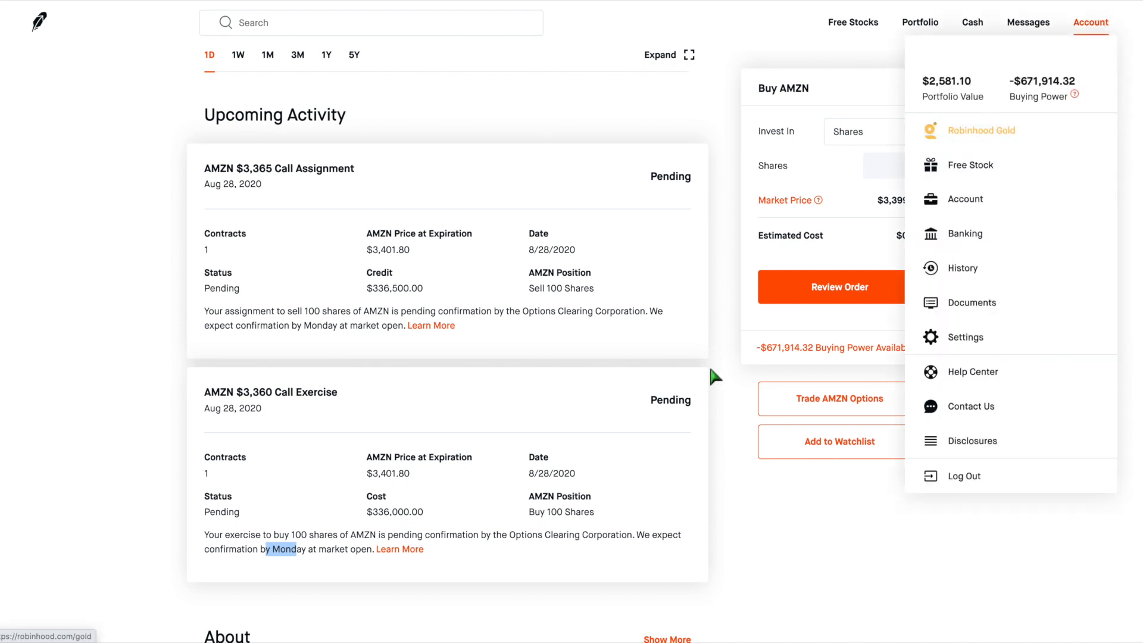
{"action": "mouse_move", "coordinate": [378, 507]}
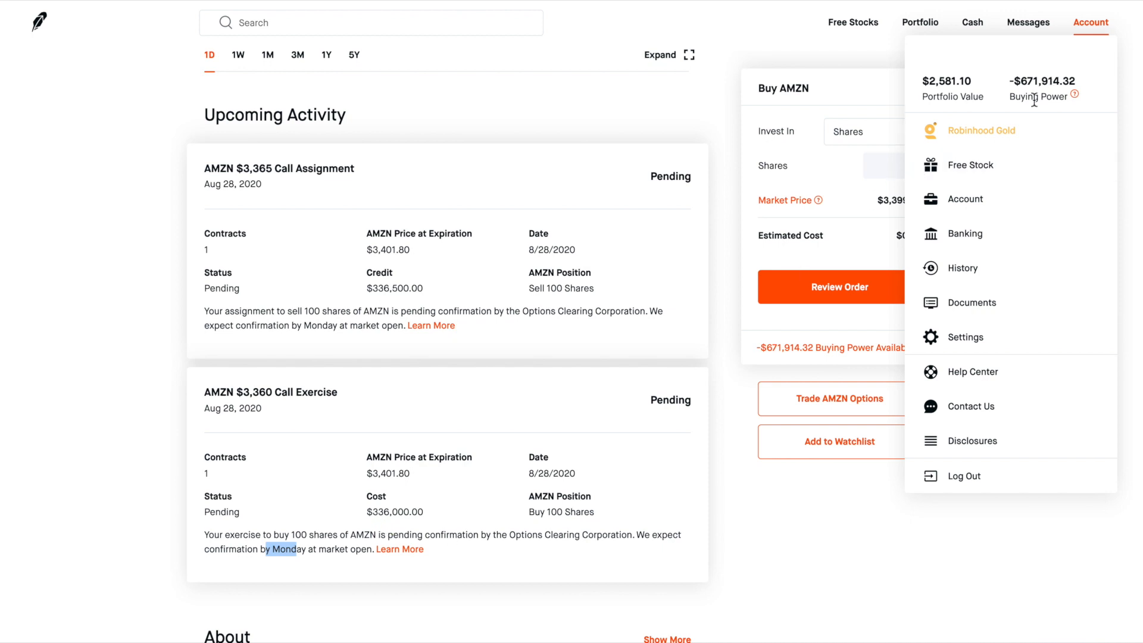
{"action": "mouse_move", "coordinate": [1040, 89]}
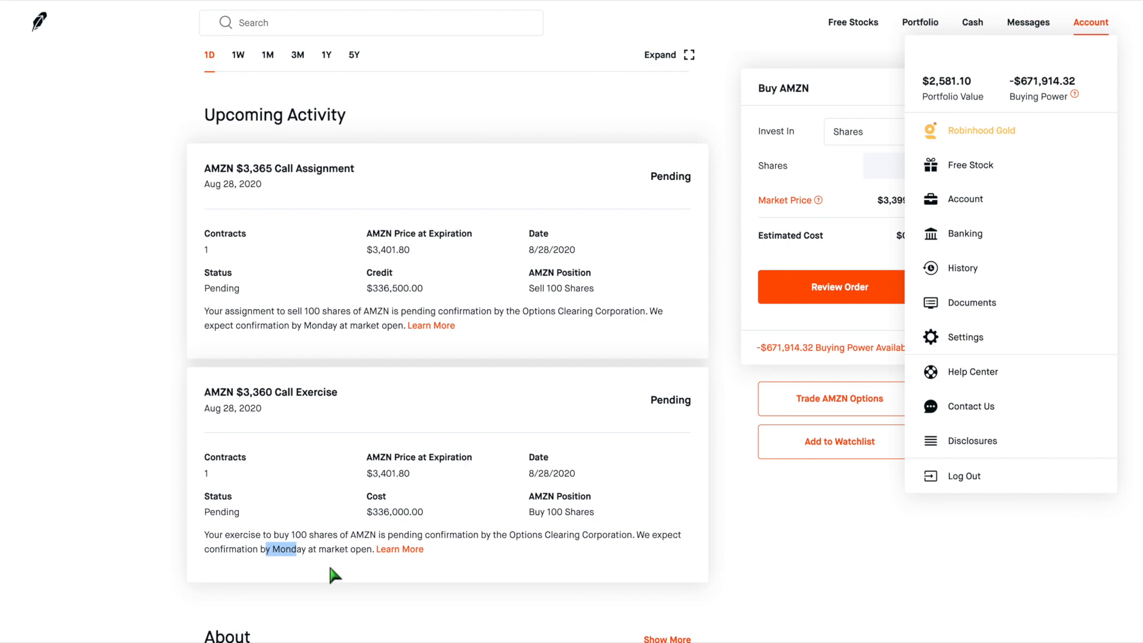
{"action": "mouse_move", "coordinate": [363, 277]}
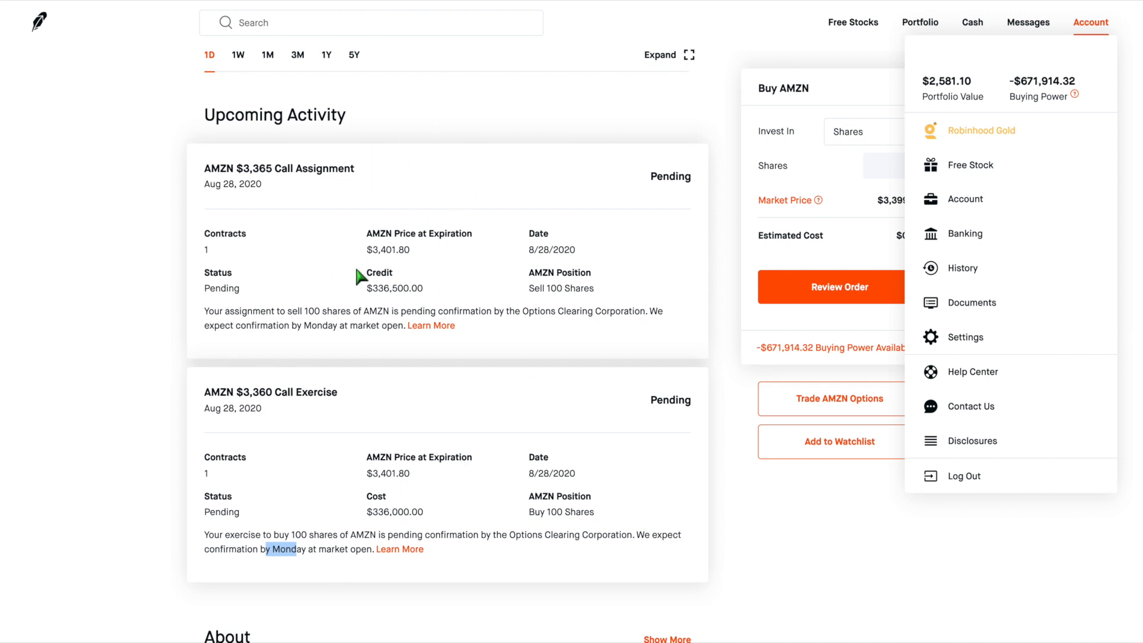
{"action": "mouse_move", "coordinate": [394, 308]}
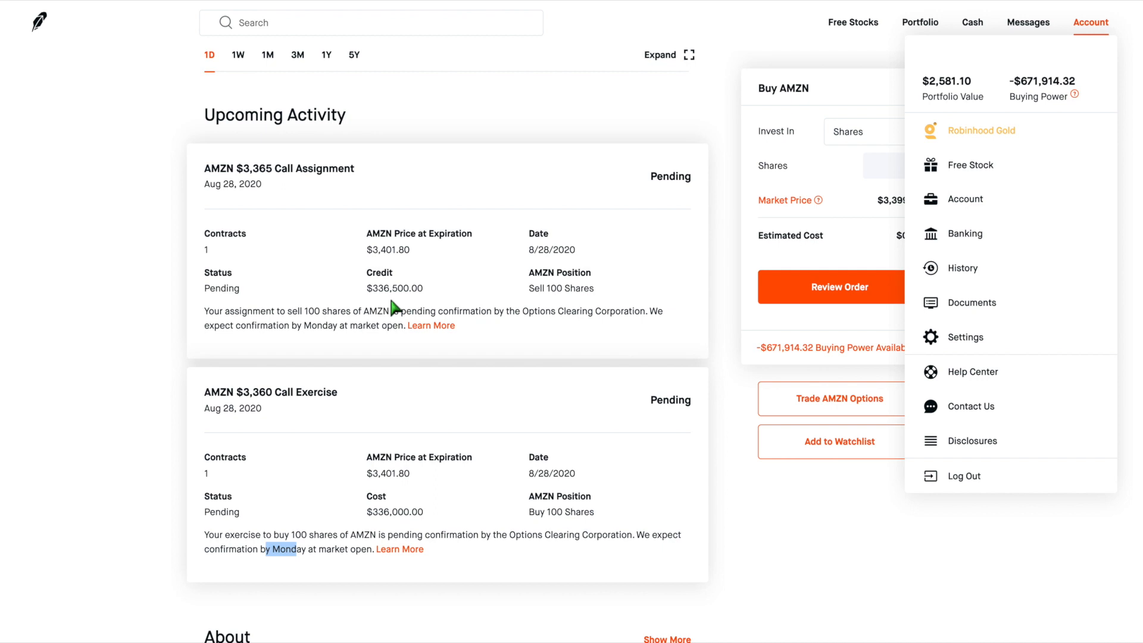
{"action": "mouse_move", "coordinate": [452, 604]}
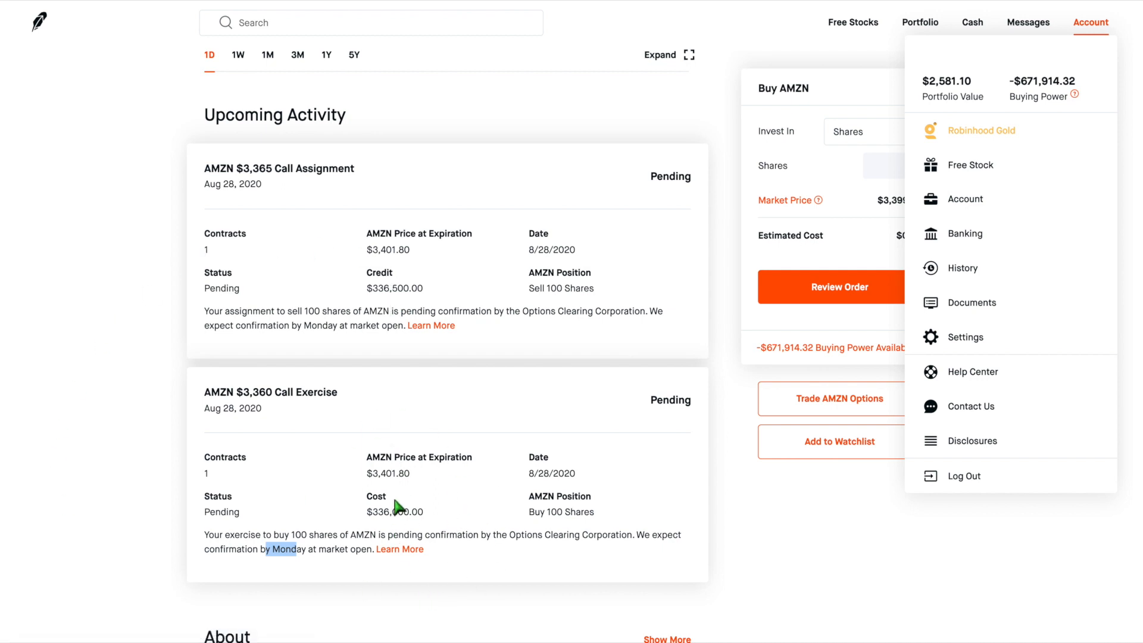
{"action": "mouse_move", "coordinate": [453, 214]}
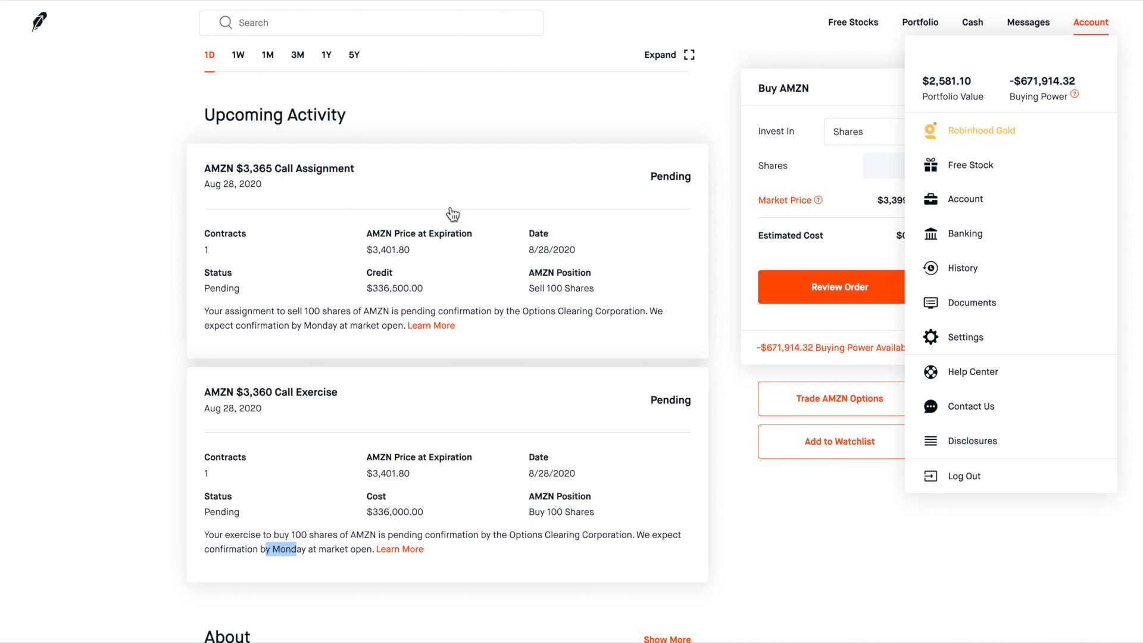
{"action": "mouse_move", "coordinate": [1065, 96]}
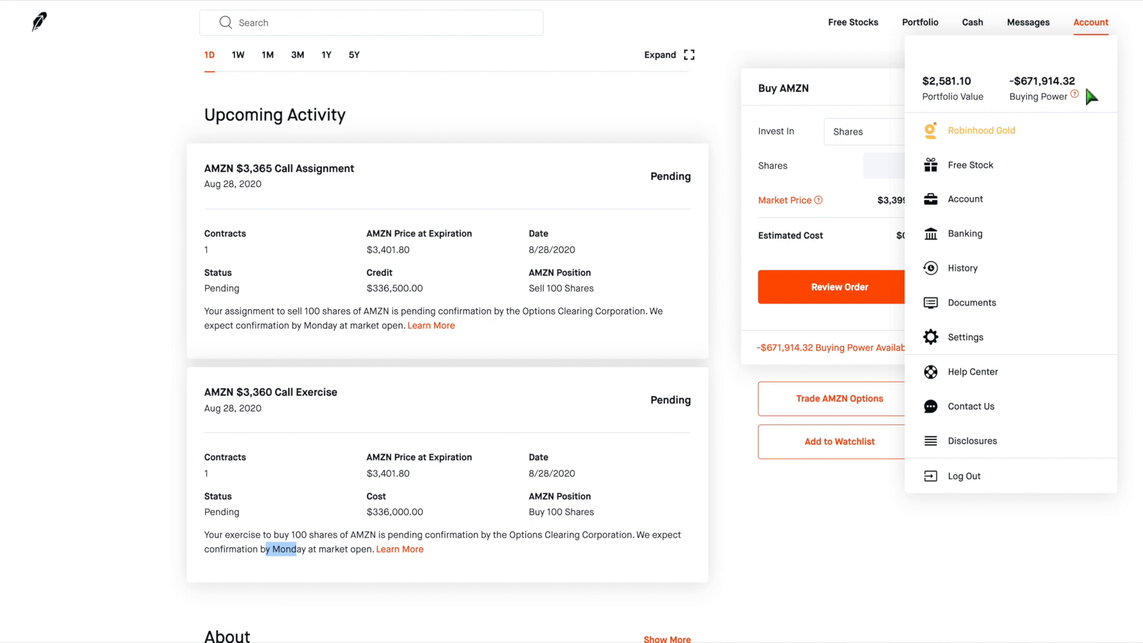
- Dismiss the account summary, returning to the AMZN pending assignment and exercise cards
{"action": "left_click", "coordinate": [666, 112]}
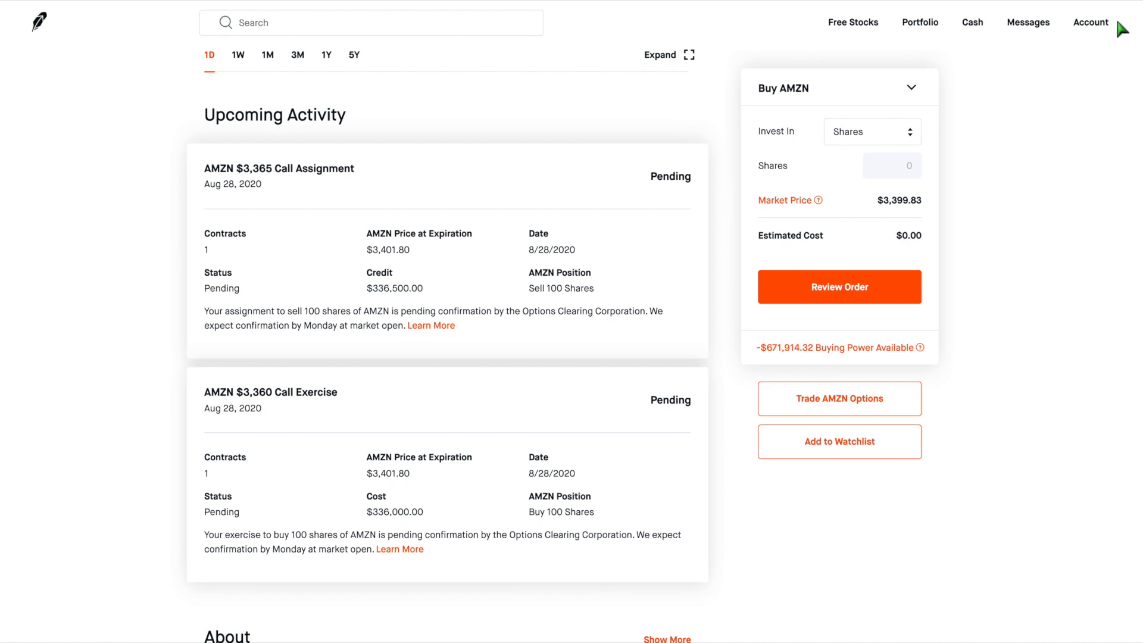
{"action": "left_click", "coordinate": [1091, 21]}
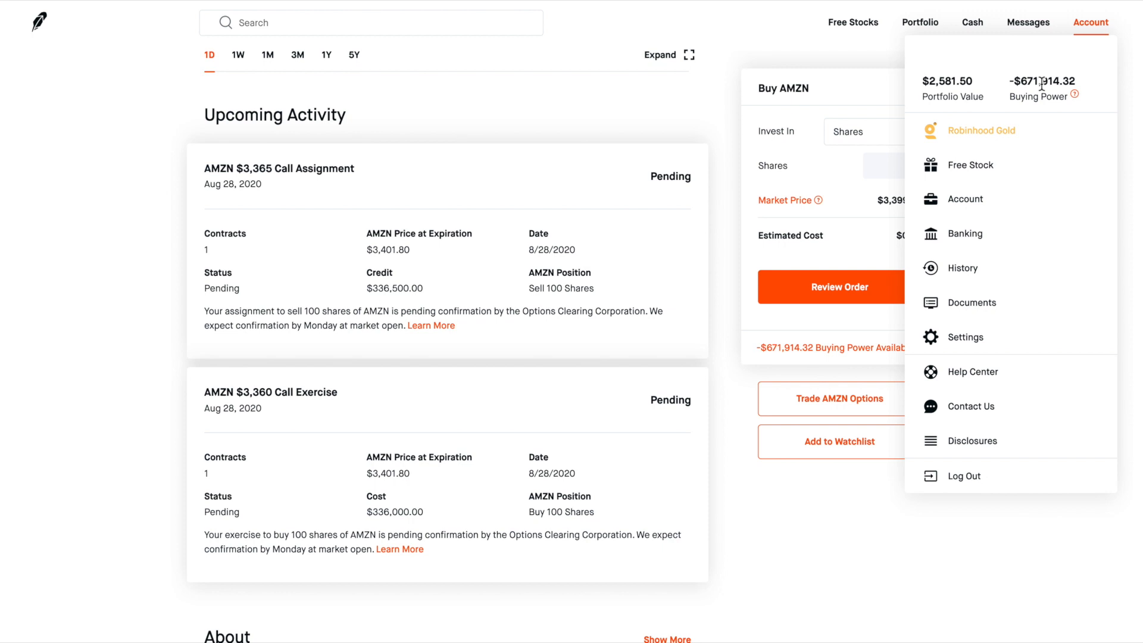
{"action": "mouse_move", "coordinate": [1032, 97]}
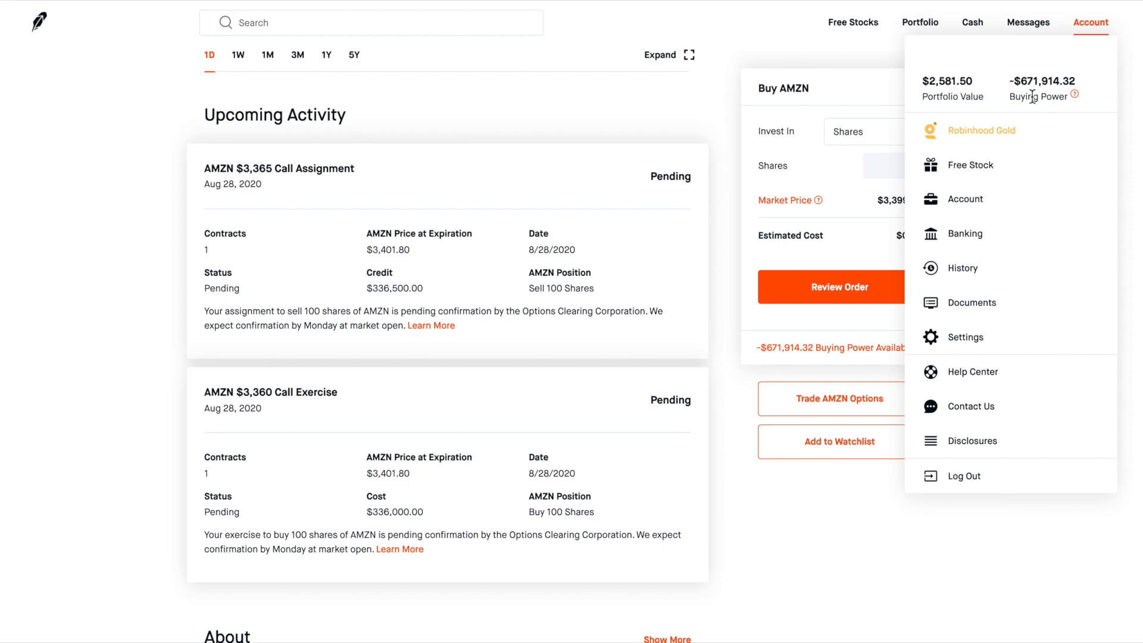
{"action": "mouse_move", "coordinate": [1030, 95]}
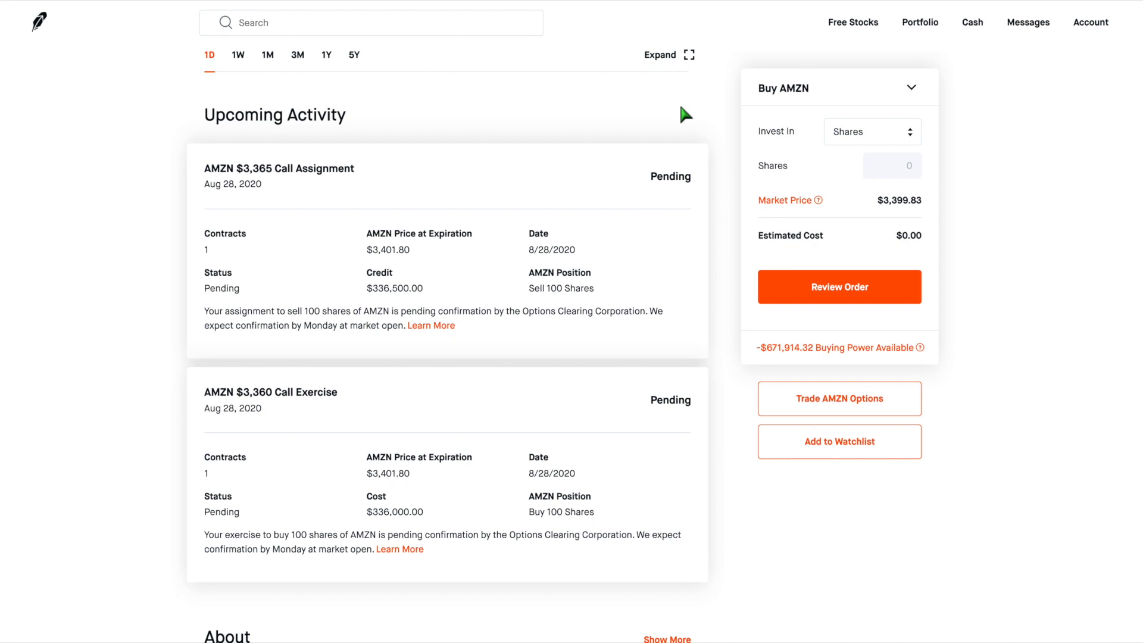
{"action": "mouse_move", "coordinate": [654, 104]}
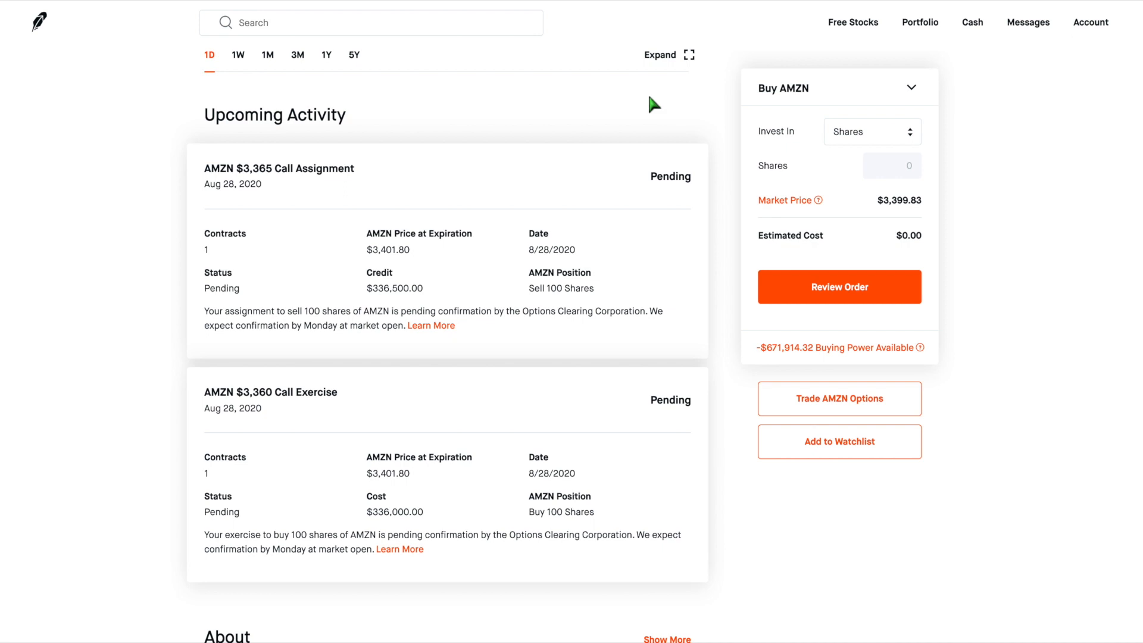
{"action": "mouse_move", "coordinate": [660, 108]}
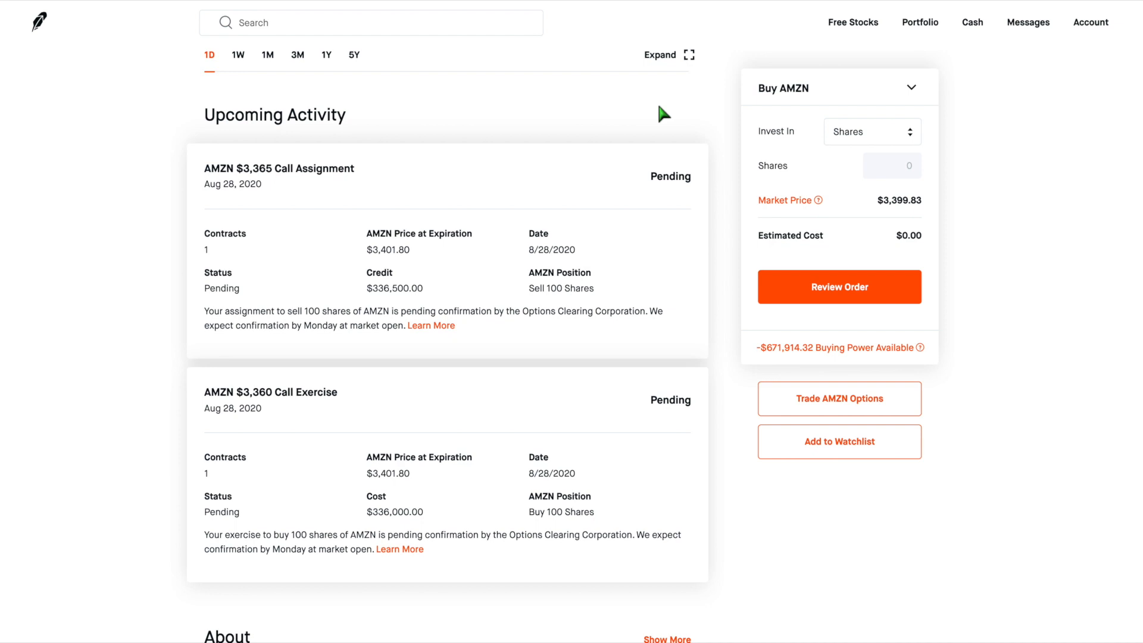
{"action": "mouse_move", "coordinate": [1092, 21]}
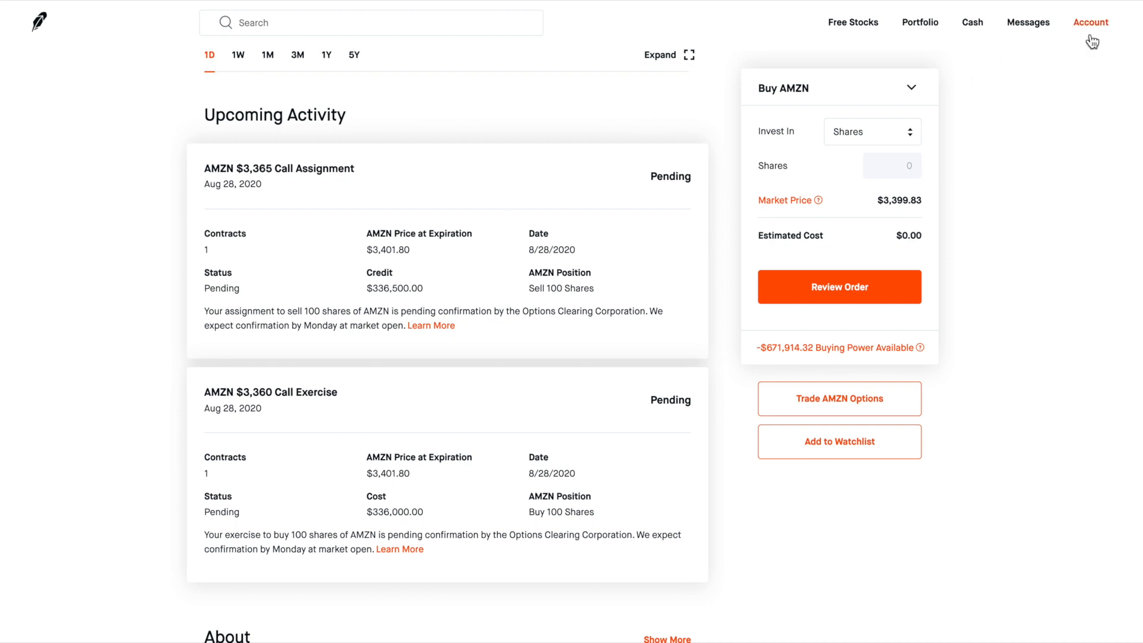
{"action": "left_click", "coordinate": [1092, 22]}
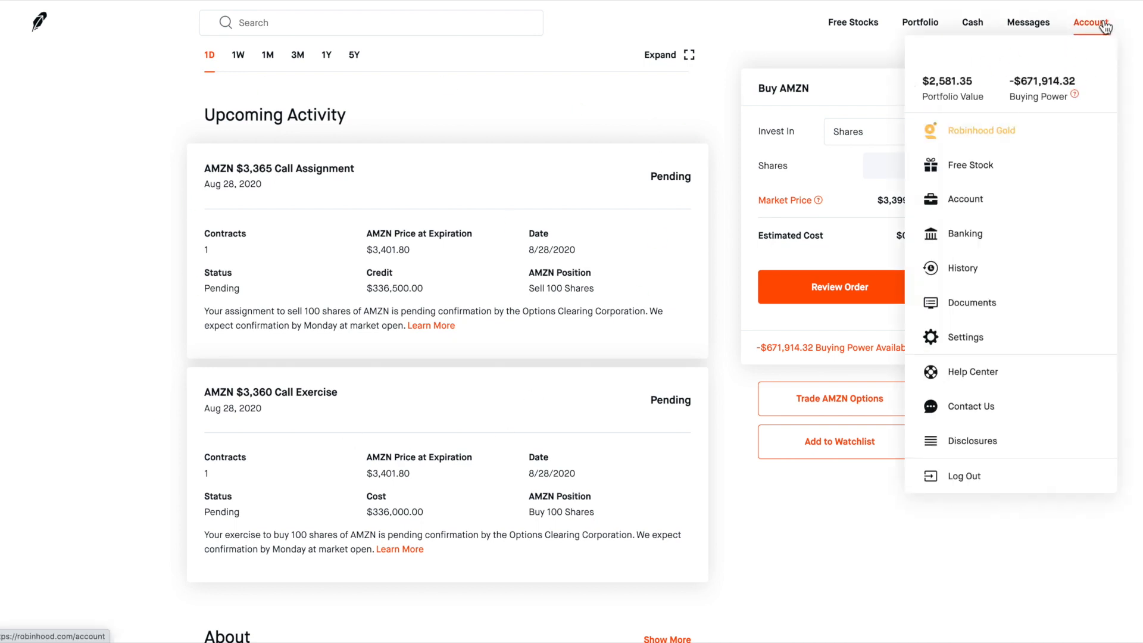
{"action": "left_click", "coordinate": [659, 272]}
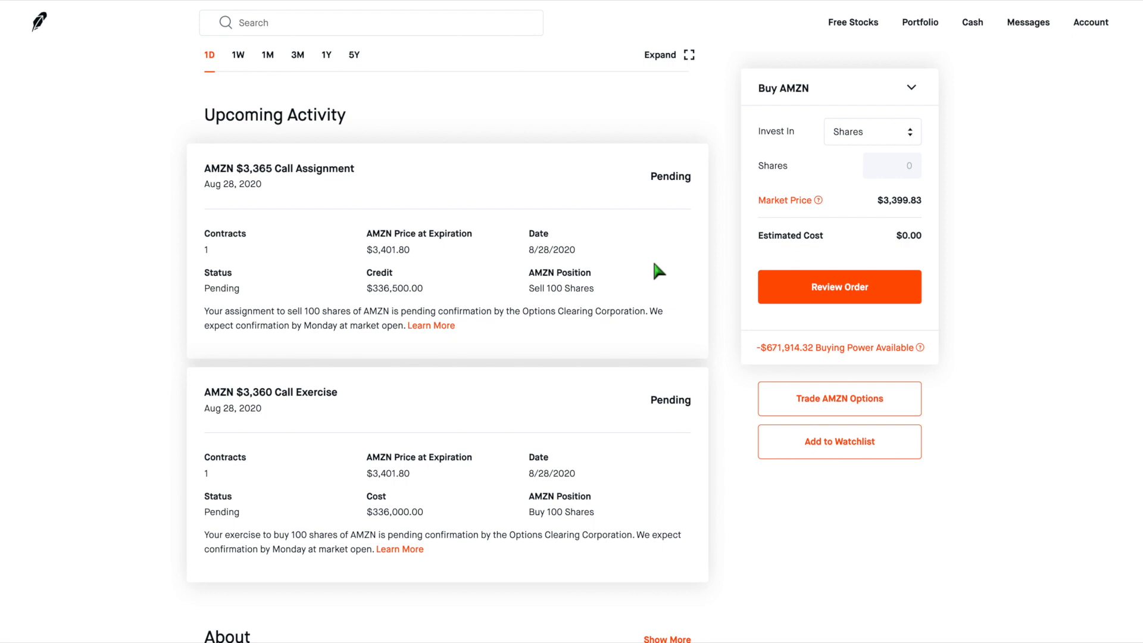